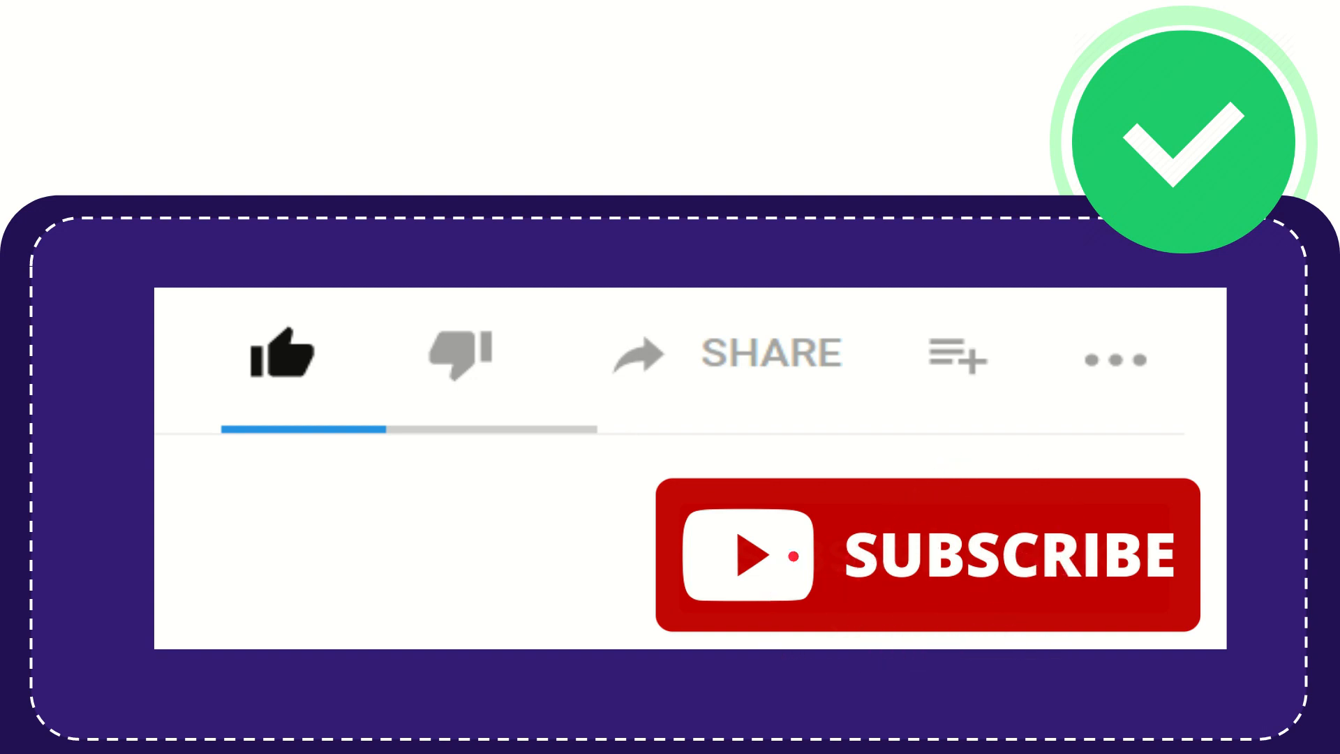
left_click(282, 354)
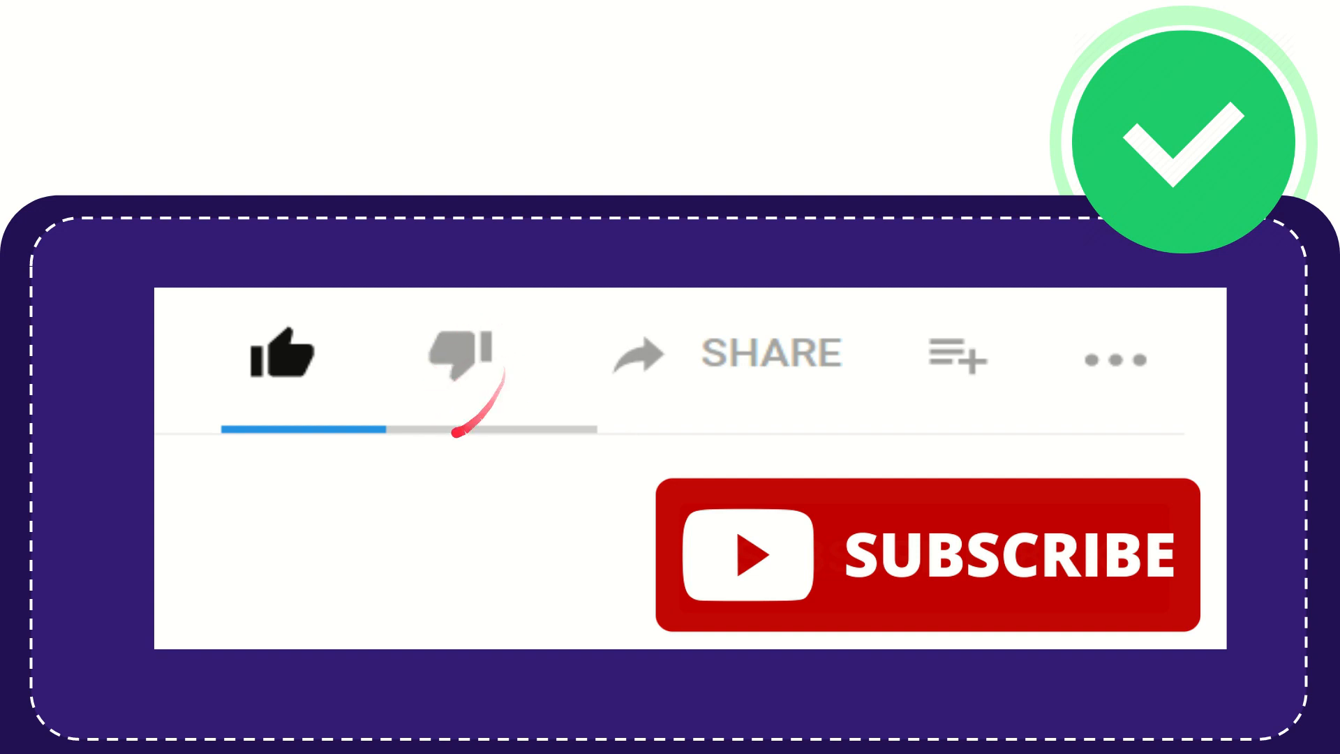
left_click(461, 351)
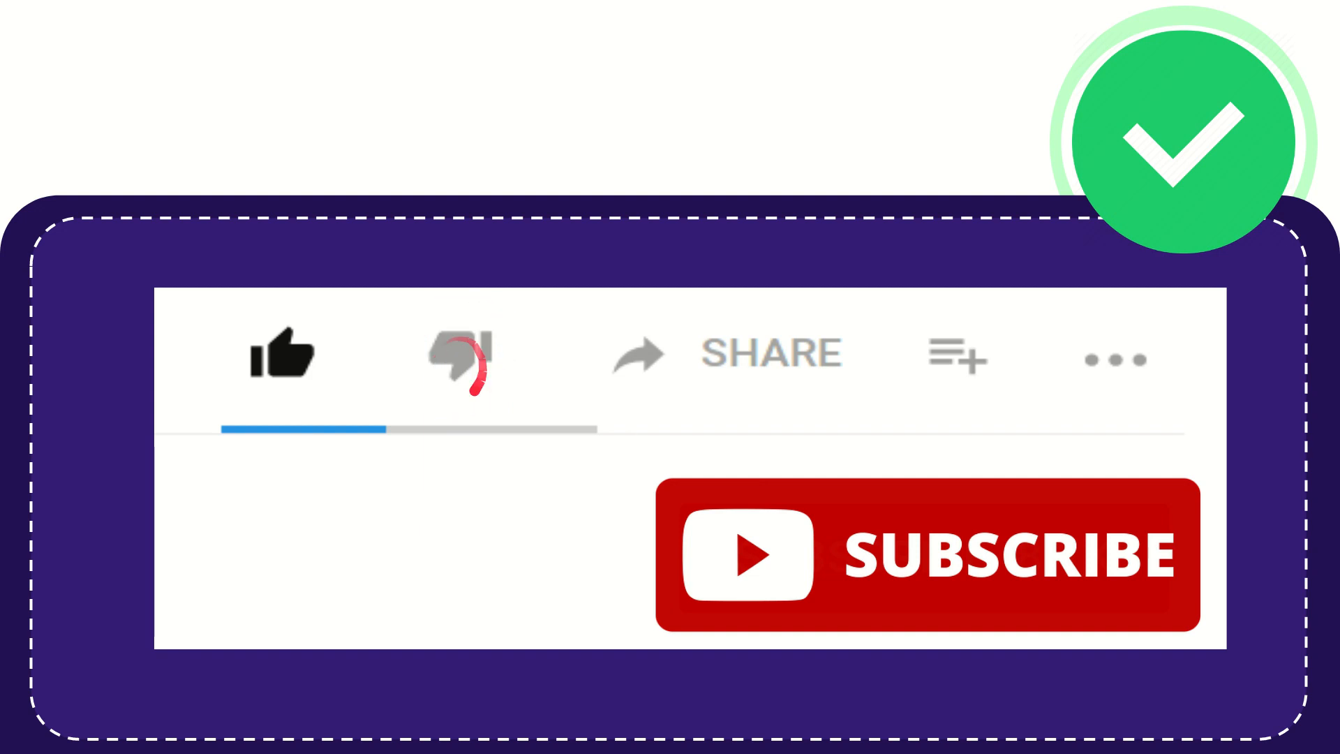
left_click(459, 355)
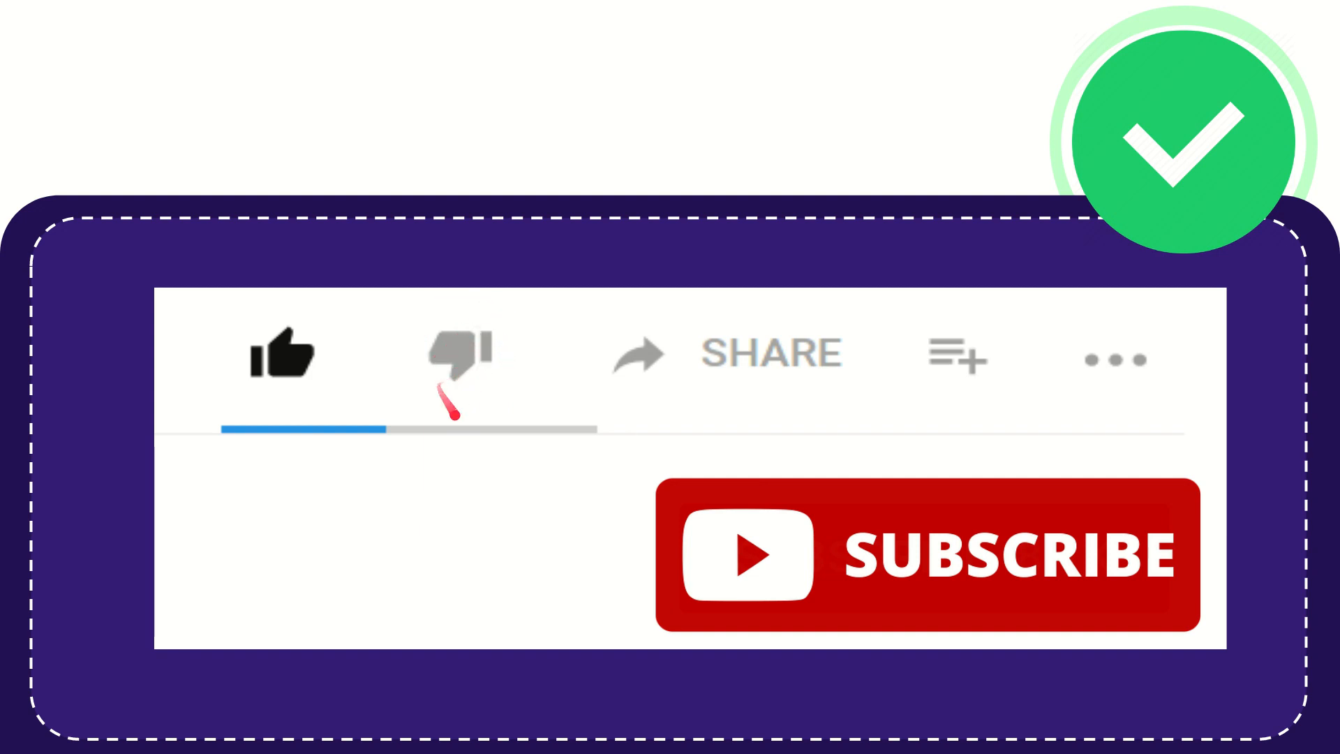